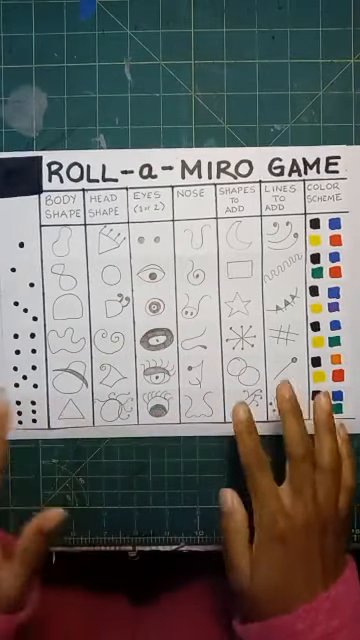
pyautogui.moveTo(280, 400)
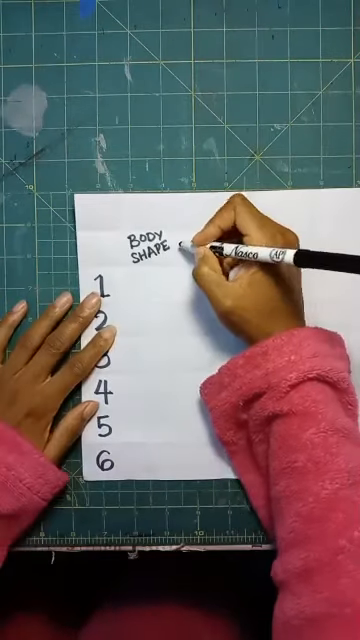
pyautogui.write('HI')
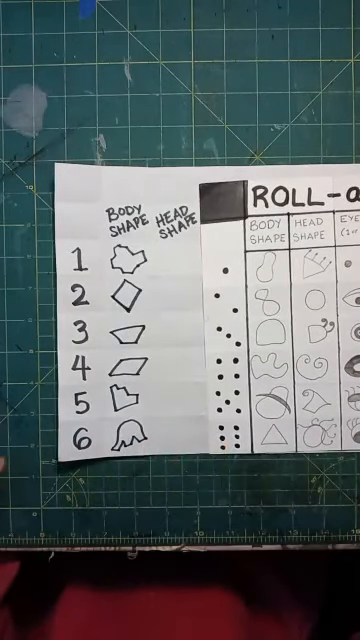
pyautogui.moveTo(290, 400)
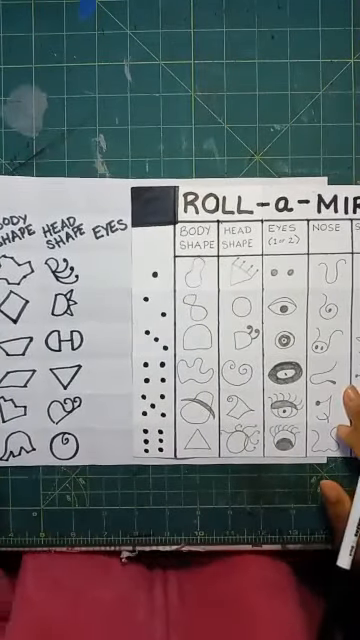
pyautogui.moveTo(90, 270)
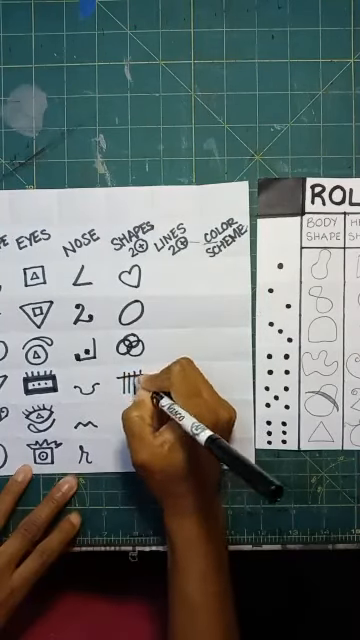
pyautogui.moveTo(160, 400)
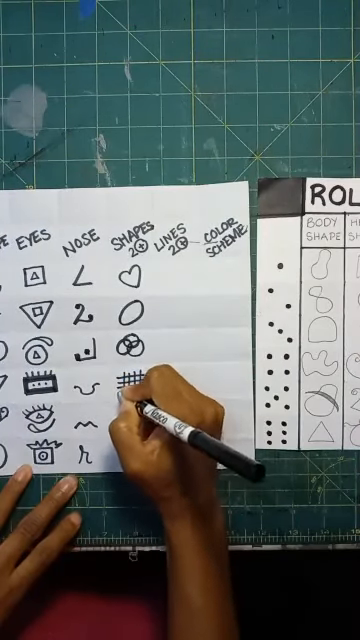